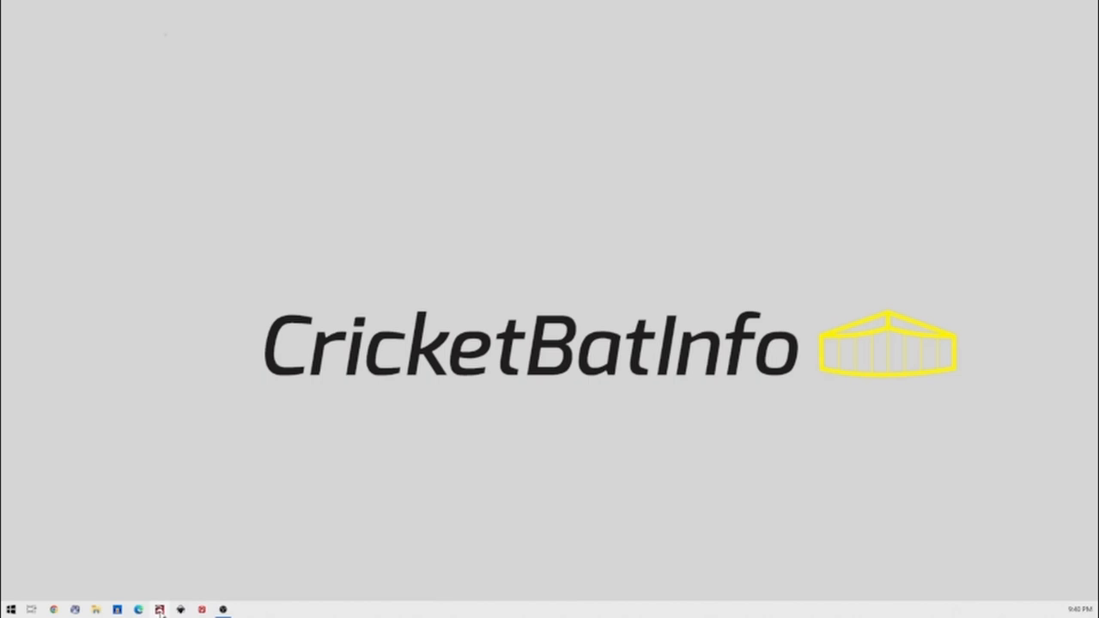
# Step: Launch LightBurn and open the bry.lbrn2 project with the two BRY arrow stickers
pyautogui.click(159, 609)
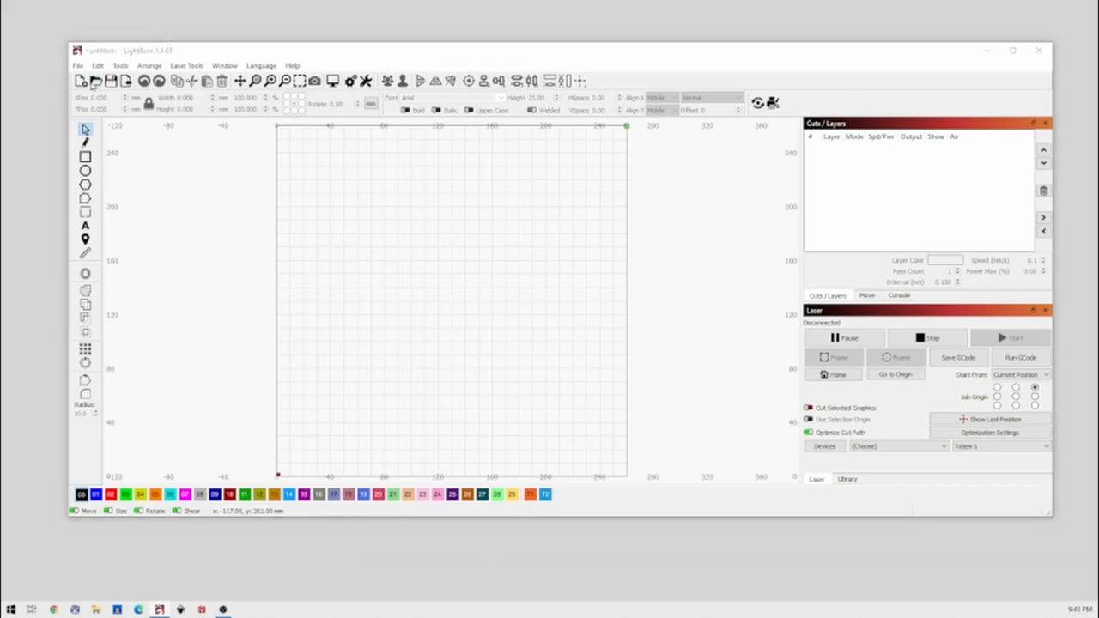
pyautogui.click(97, 80)
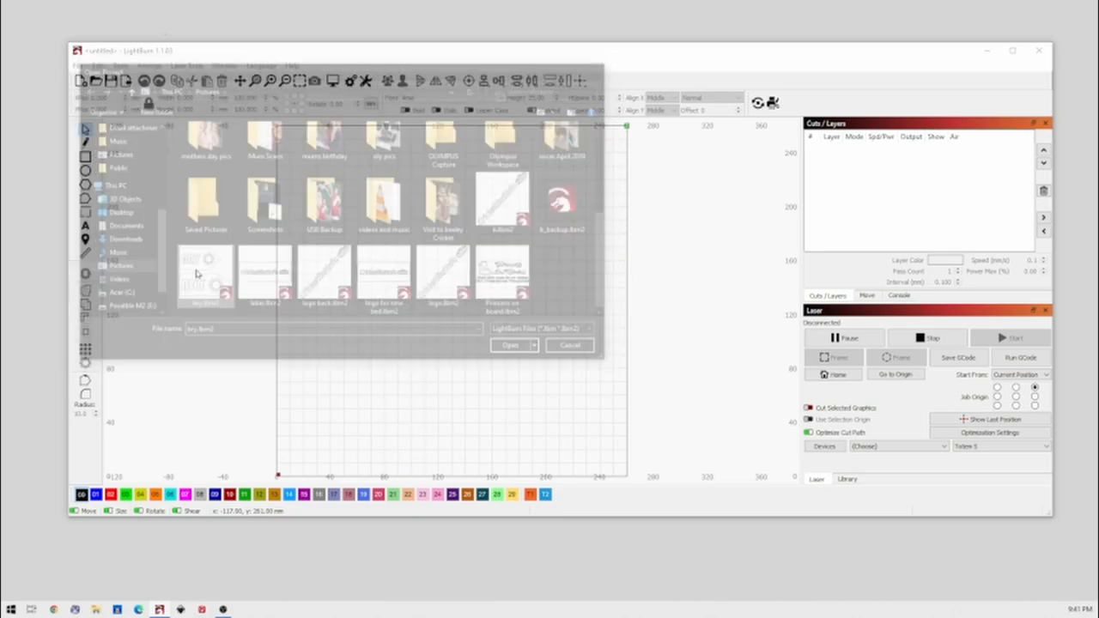
pyautogui.click(510, 344)
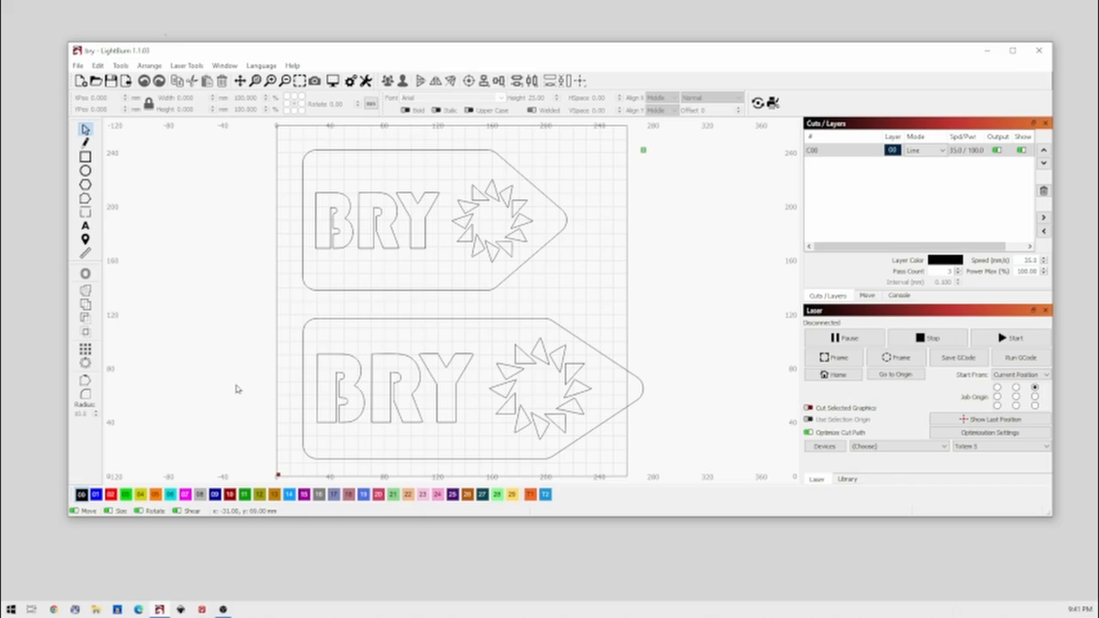
pyautogui.moveTo(353, 362)
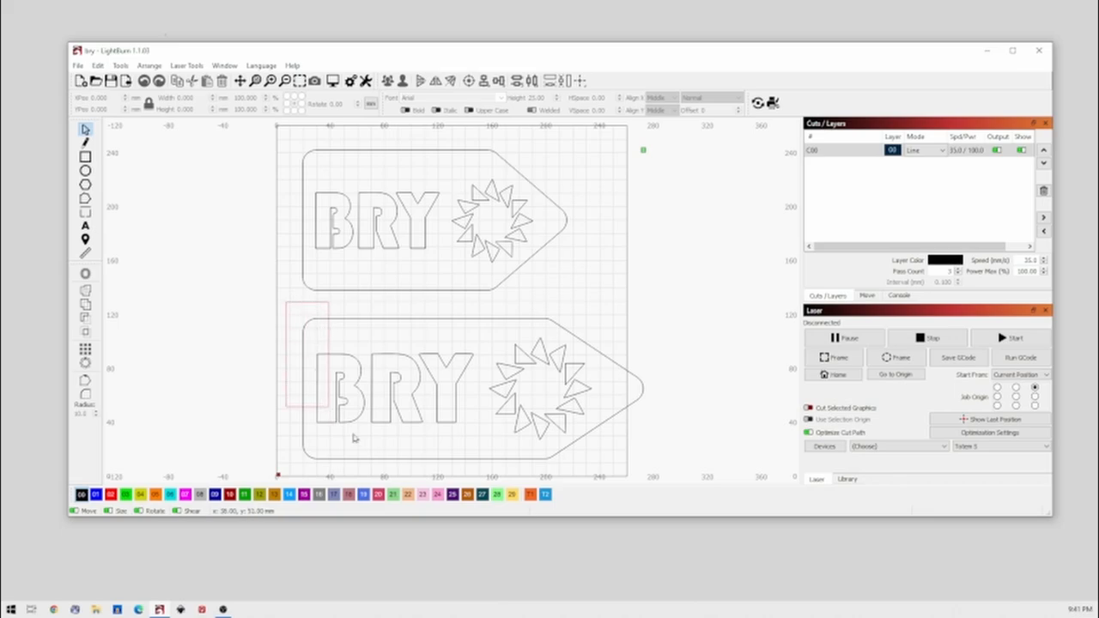
pyautogui.click(403, 387)
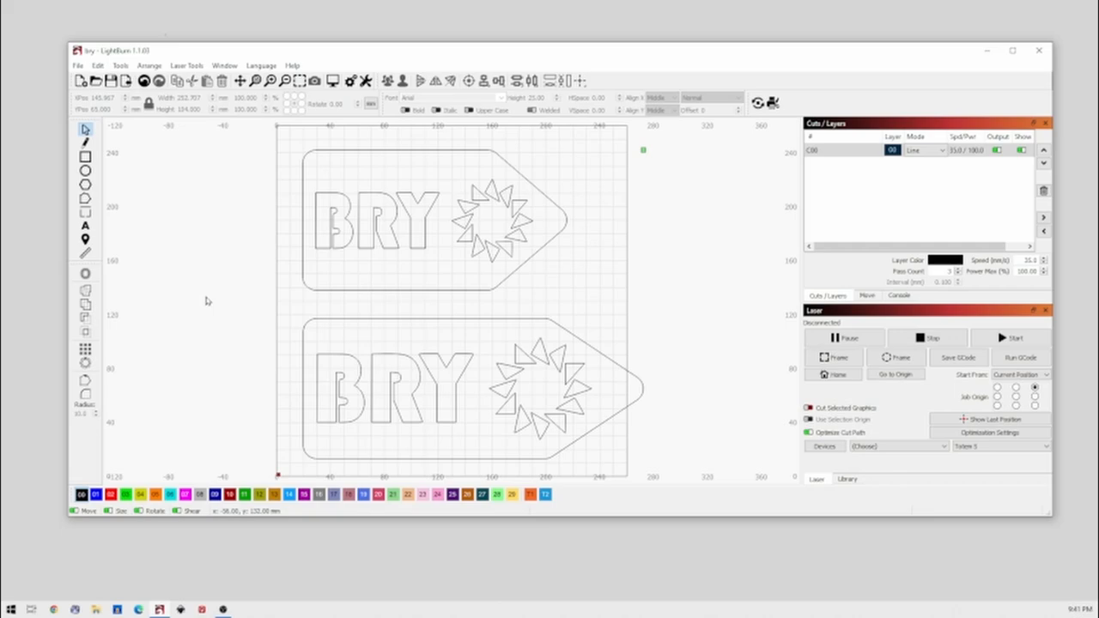
pyautogui.moveTo(279, 300); pyautogui.dragTo(652, 476)
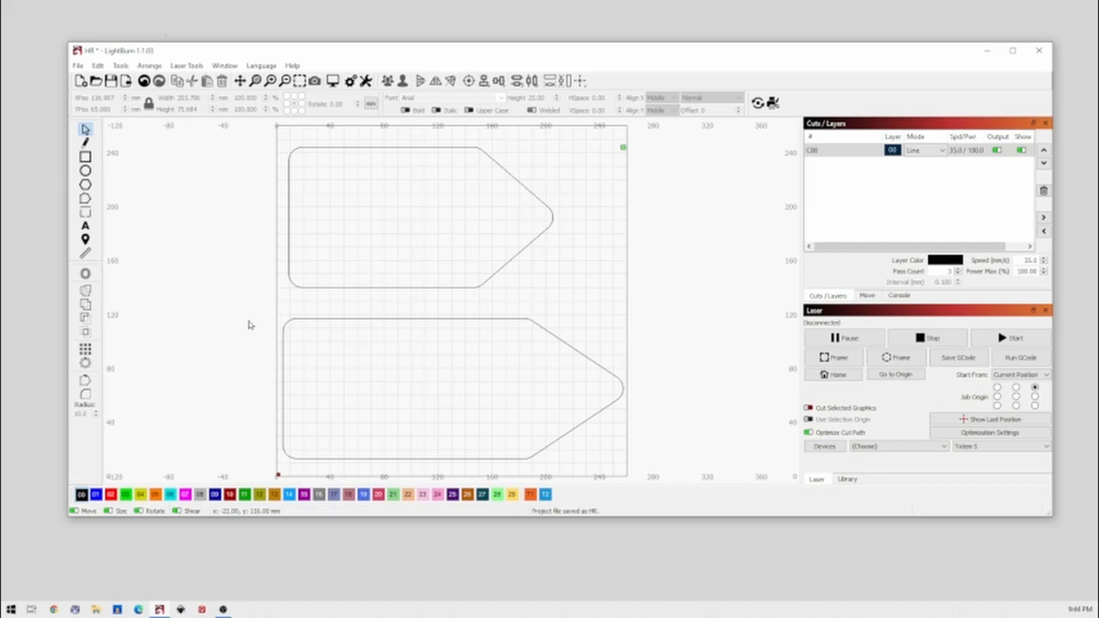
pyautogui.moveTo(528, 150)
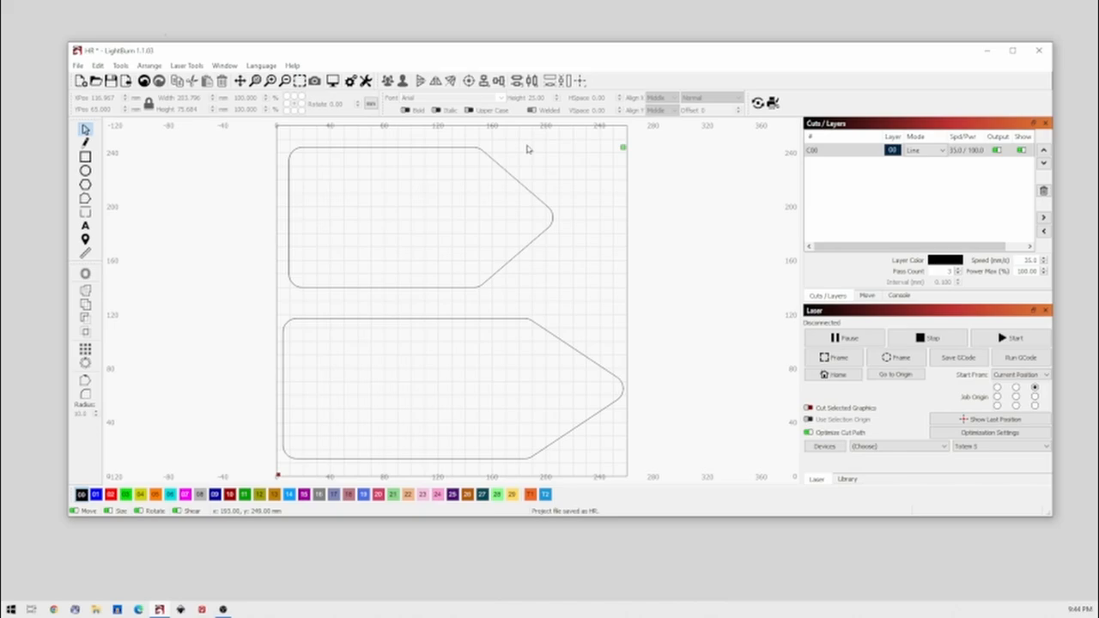
pyautogui.moveTo(305, 160)
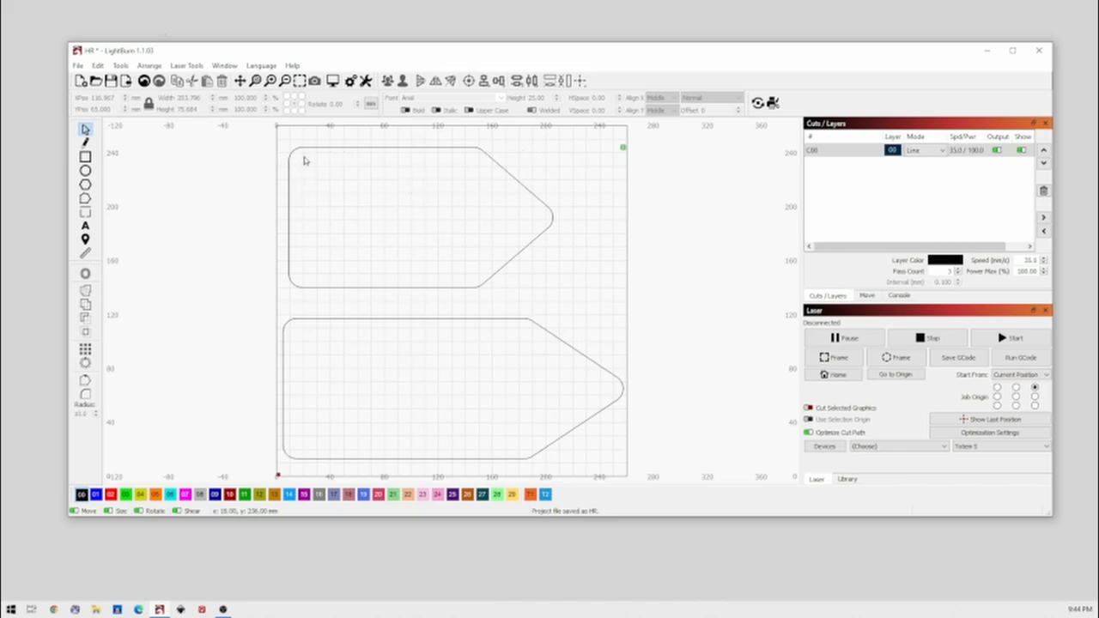
pyautogui.moveTo(285, 142)
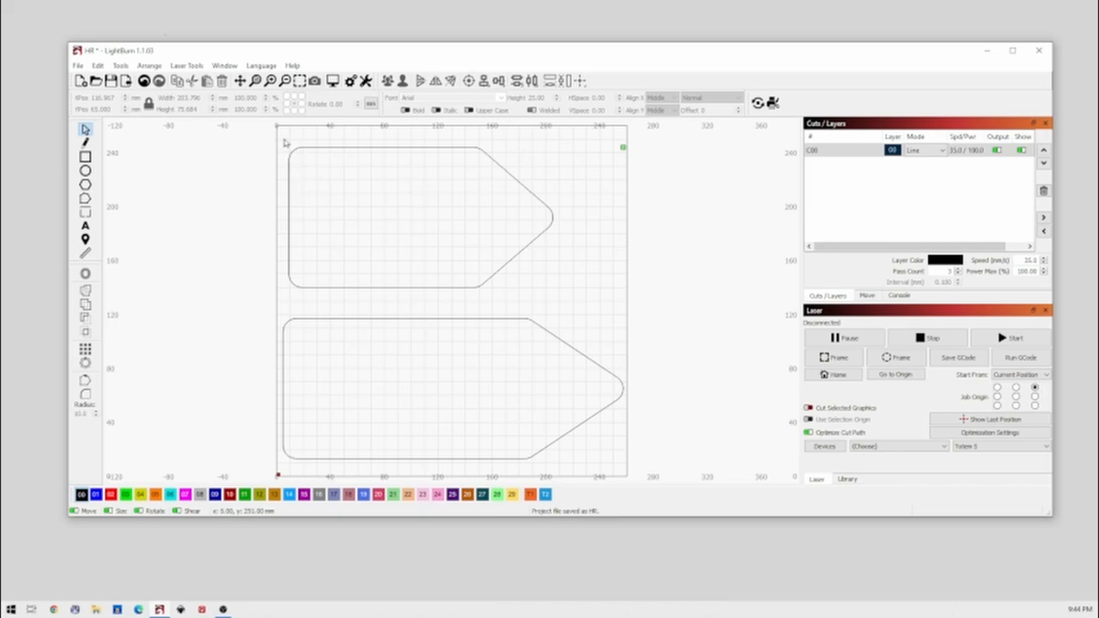
# Step: Nudge the upper arrow outline slightly higher on the canvas
pyautogui.click(423, 215)
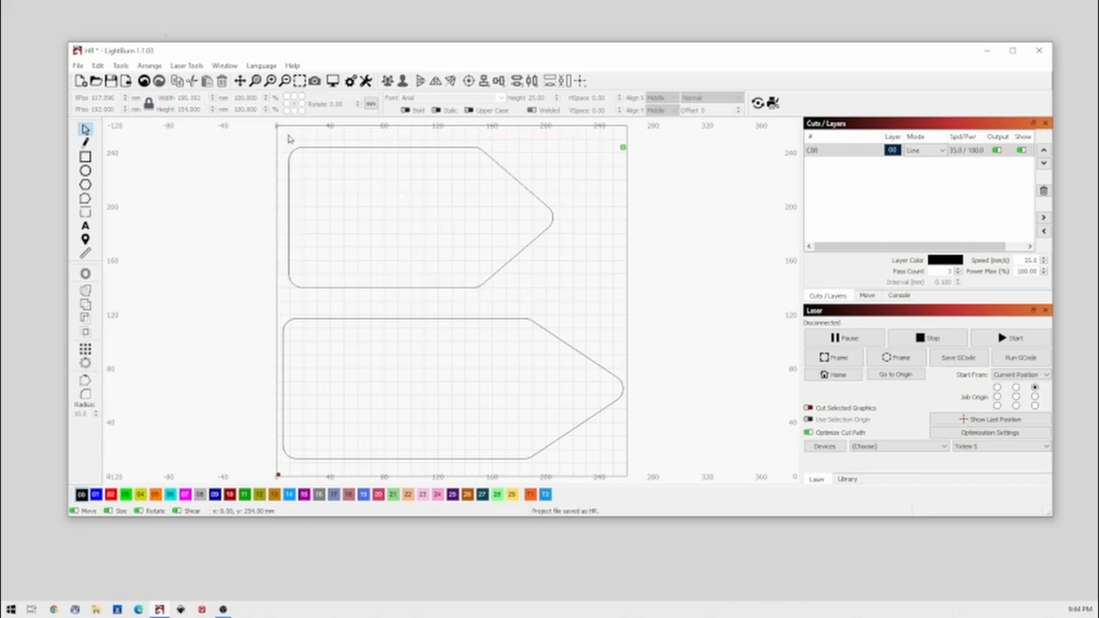
pyautogui.click(386, 215)
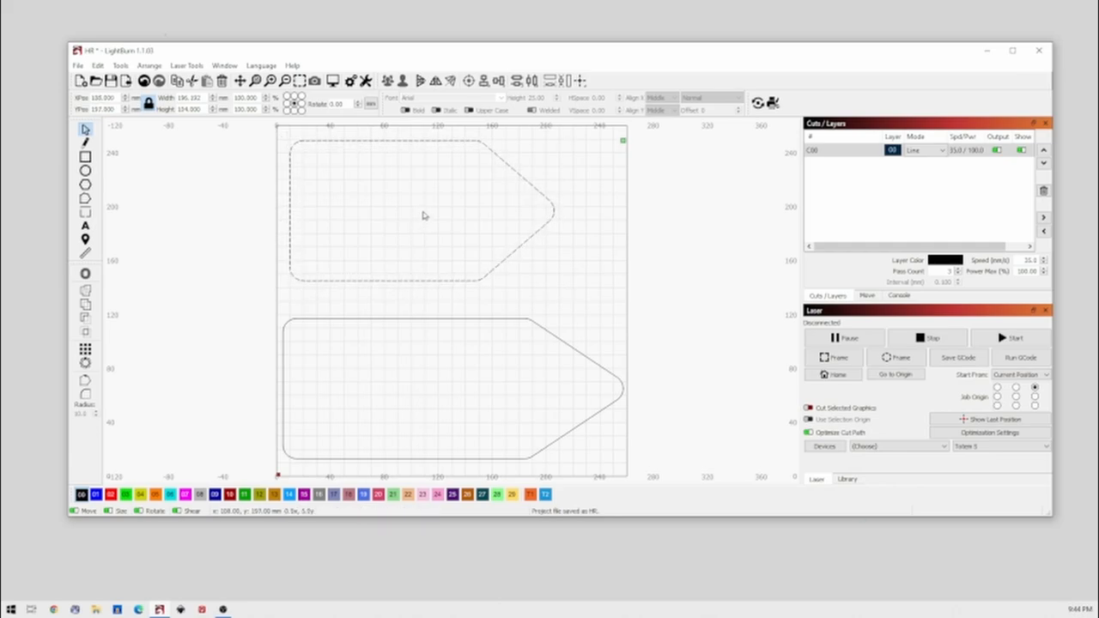
pyautogui.click(420, 214)
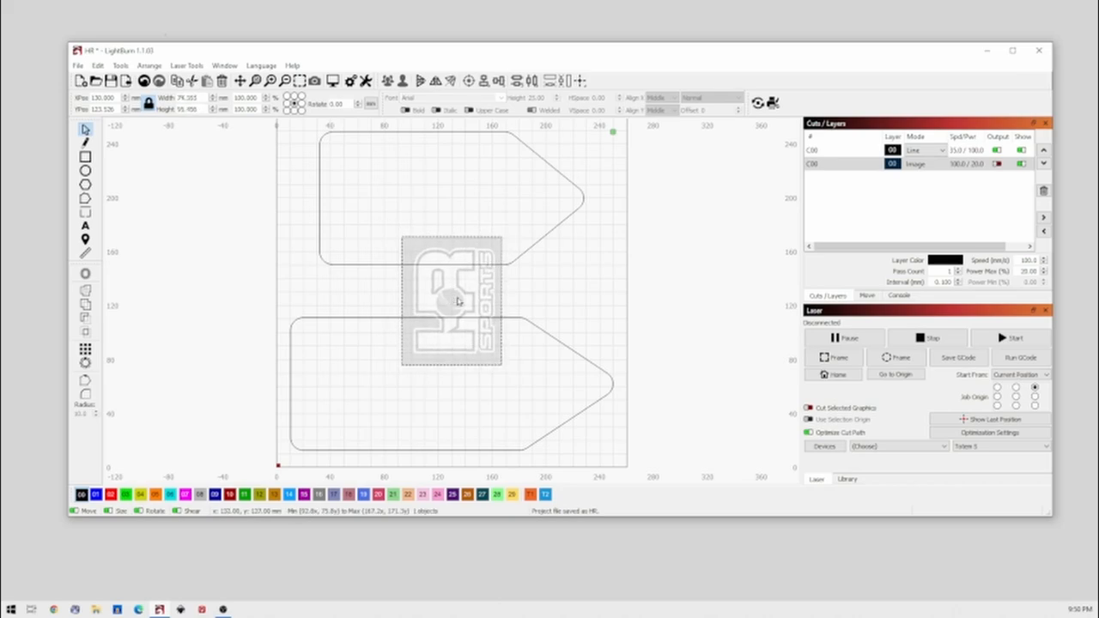
# Step: Place the HR Sports logo on the upper arrow and trace it into vector outlines
pyautogui.moveTo(451, 300); pyautogui.dragTo(378, 202)
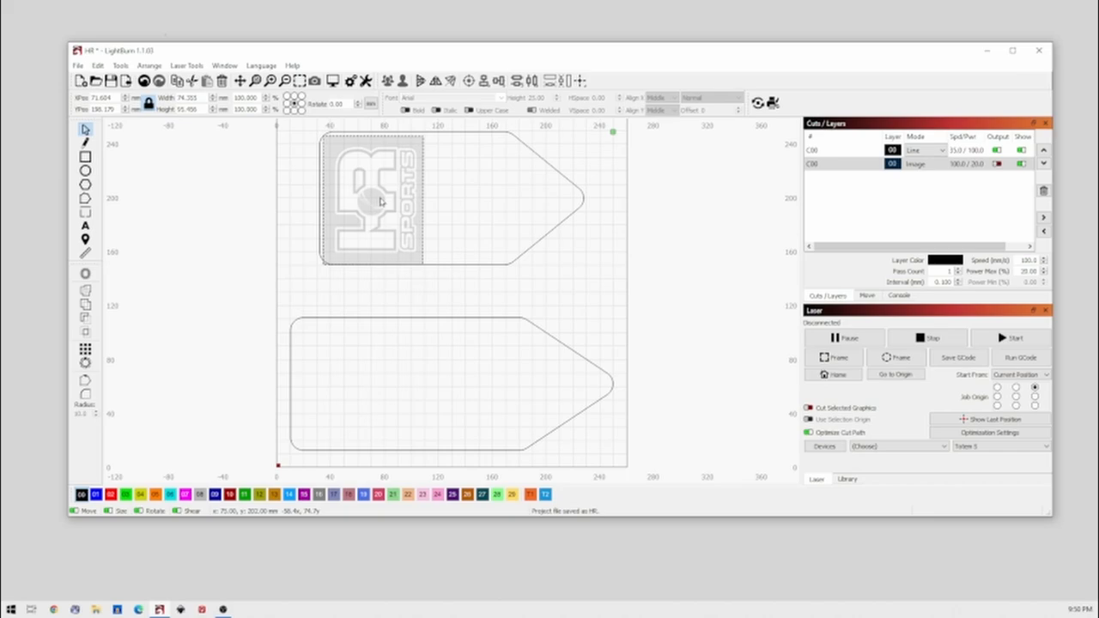
pyautogui.moveTo(373, 206); pyautogui.dragTo(373, 197)
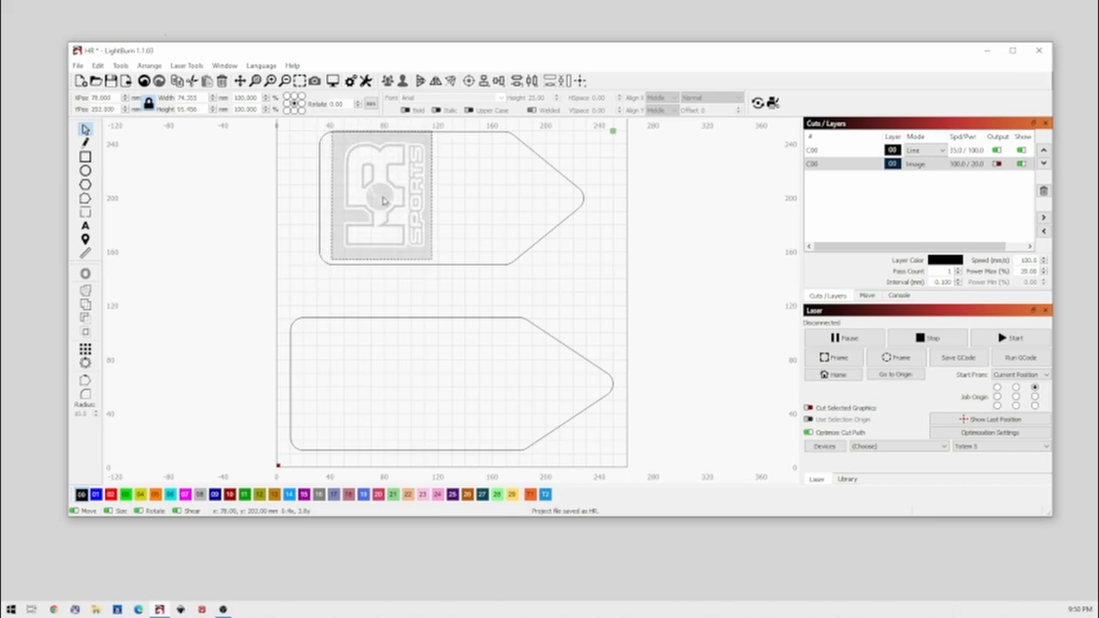
pyautogui.rightClick(382, 199)
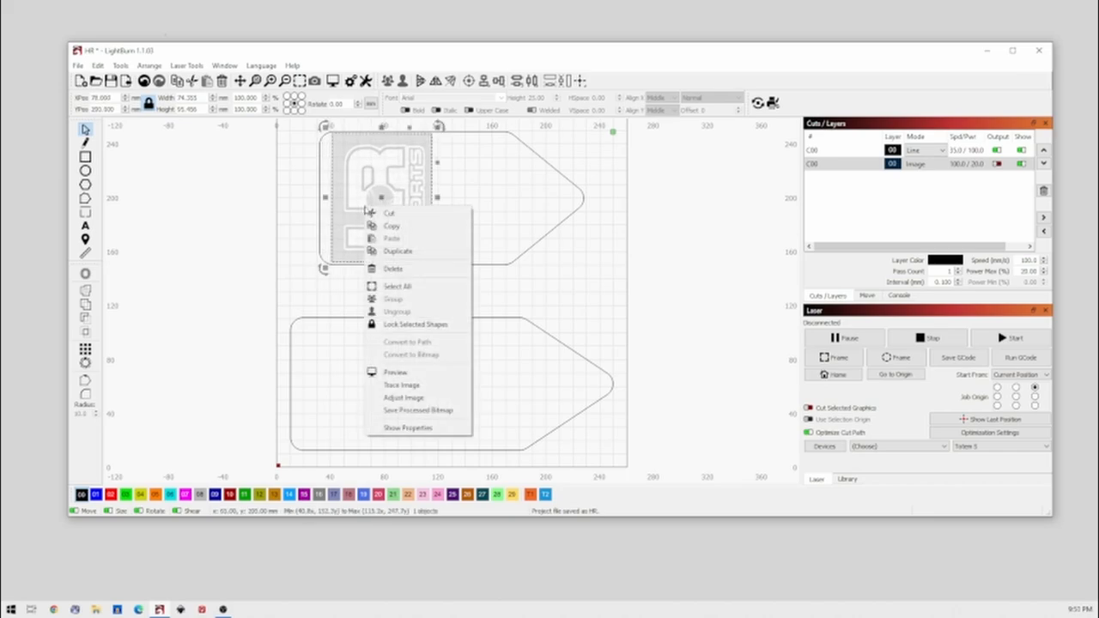
pyautogui.click(401, 384)
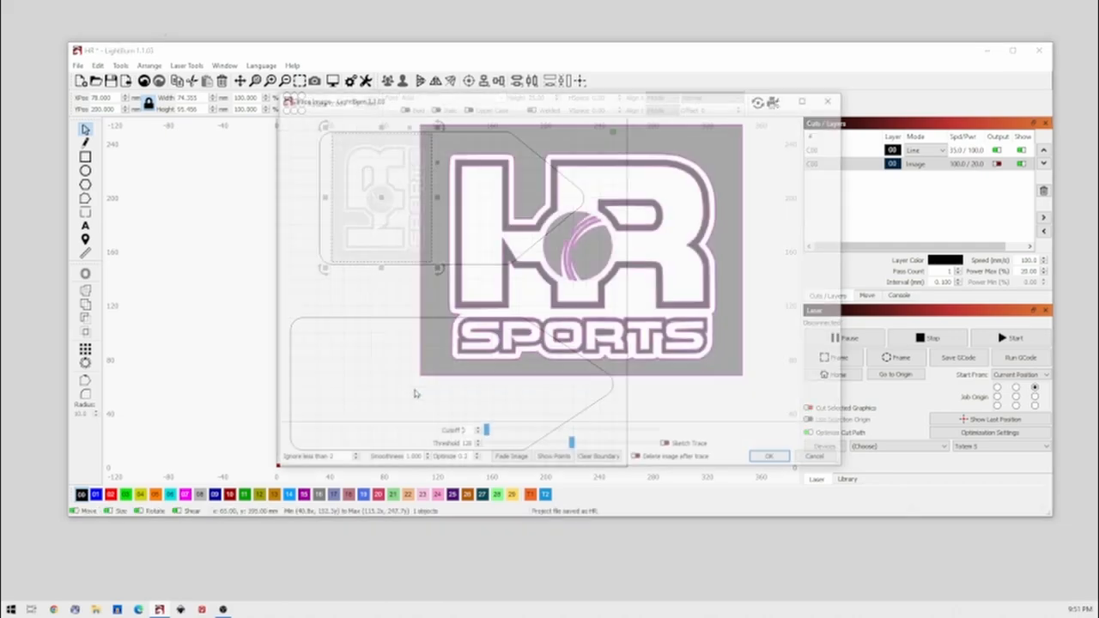
pyautogui.click(767, 456)
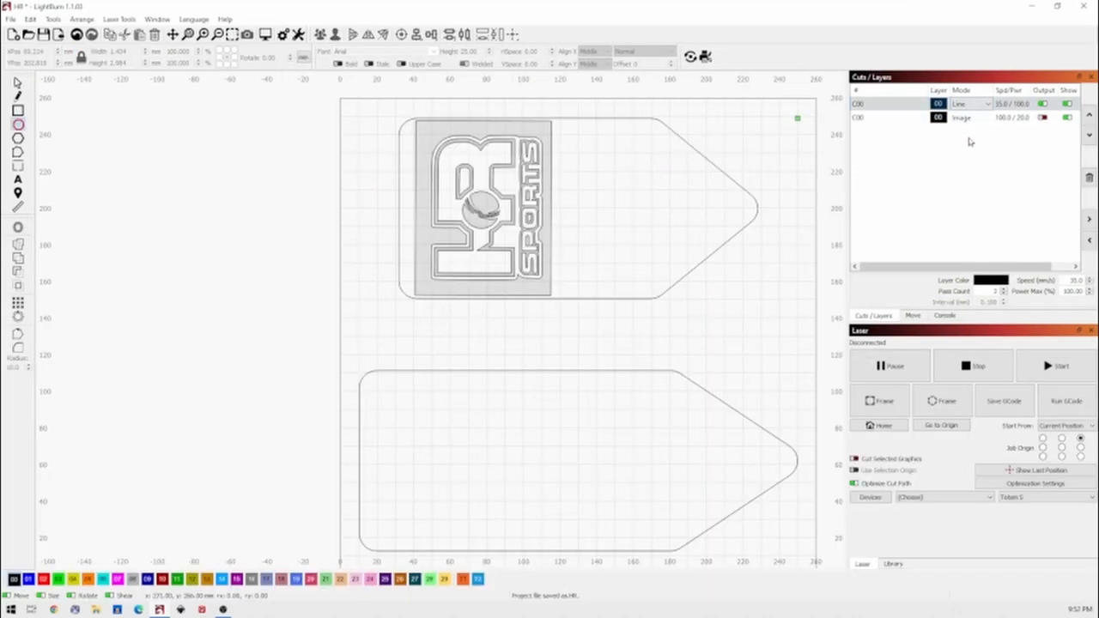
# Step: Hide the Image layer so the logo bitmap no longer shows
pyautogui.click(960, 118)
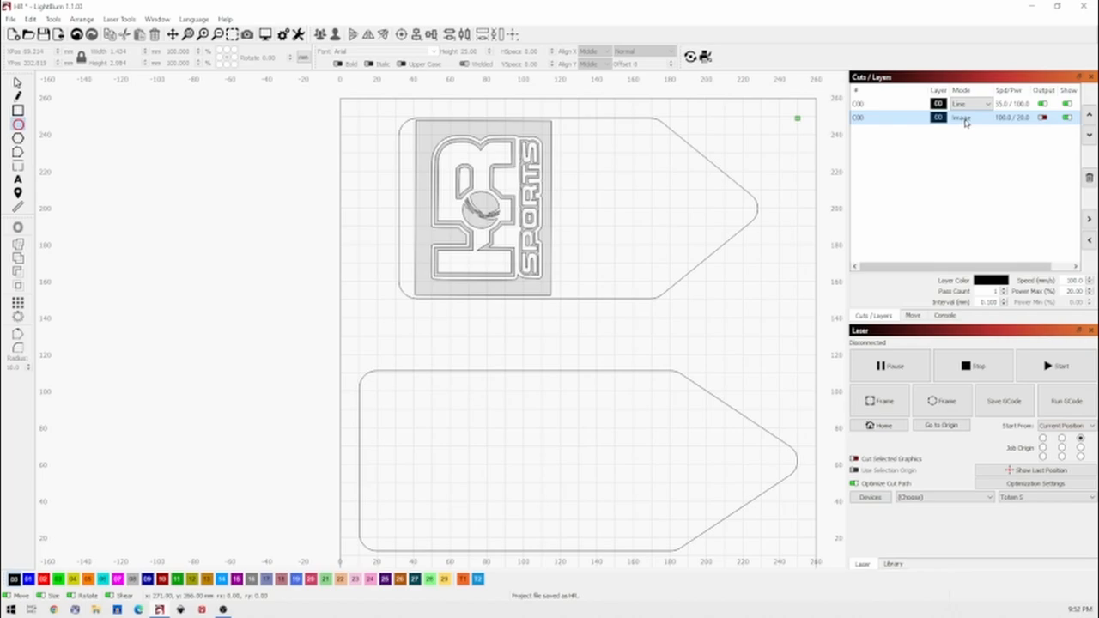
pyautogui.click(1067, 118)
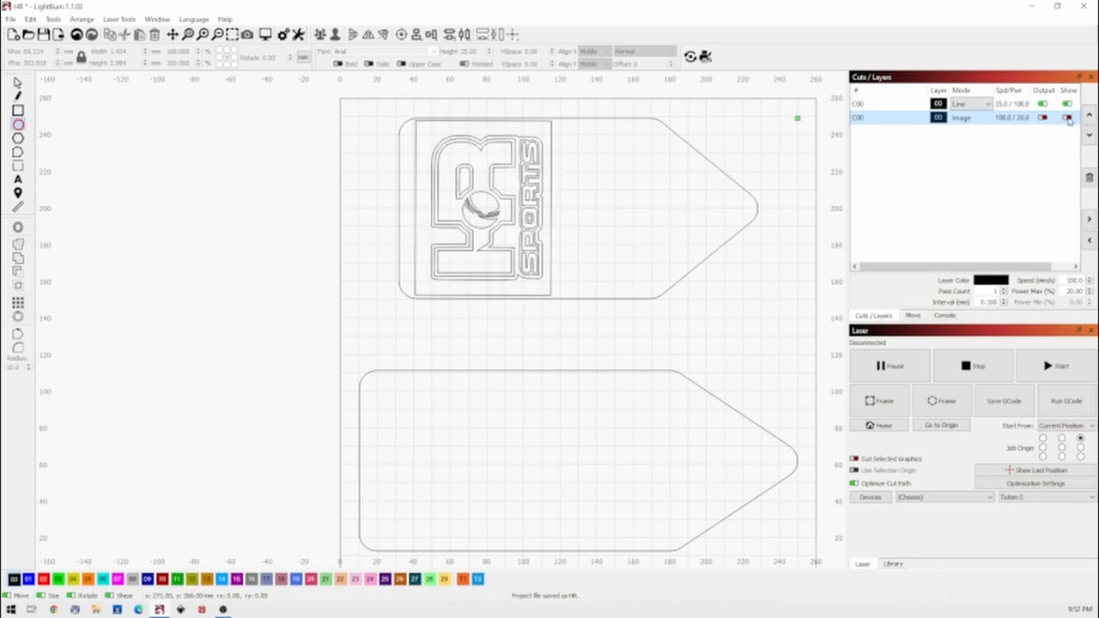
pyautogui.click(1067, 117)
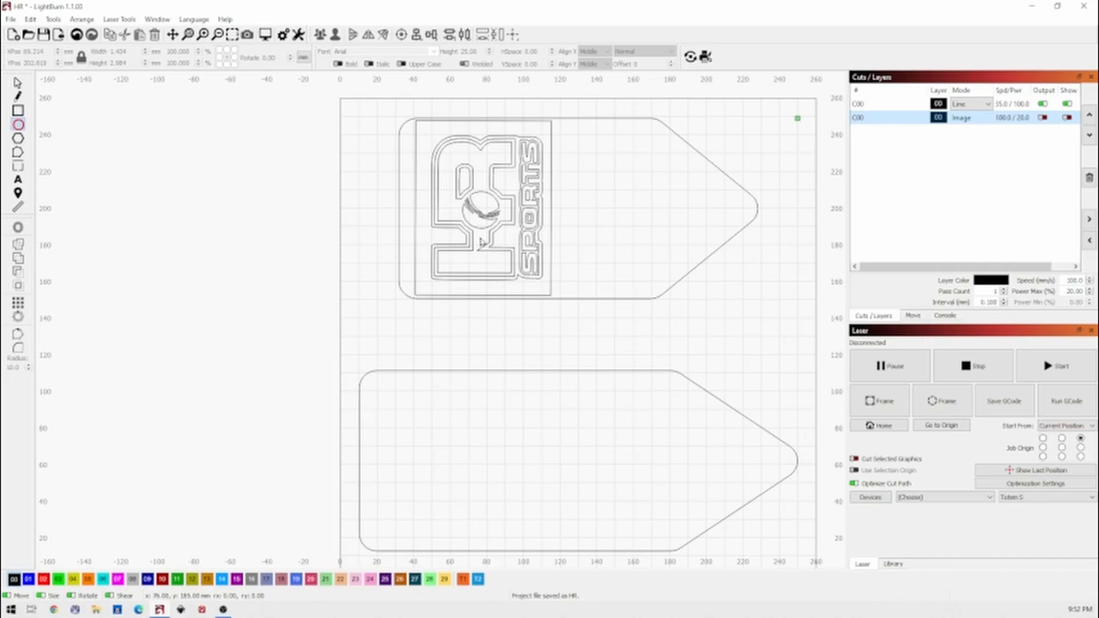
pyautogui.moveTo(481, 242)
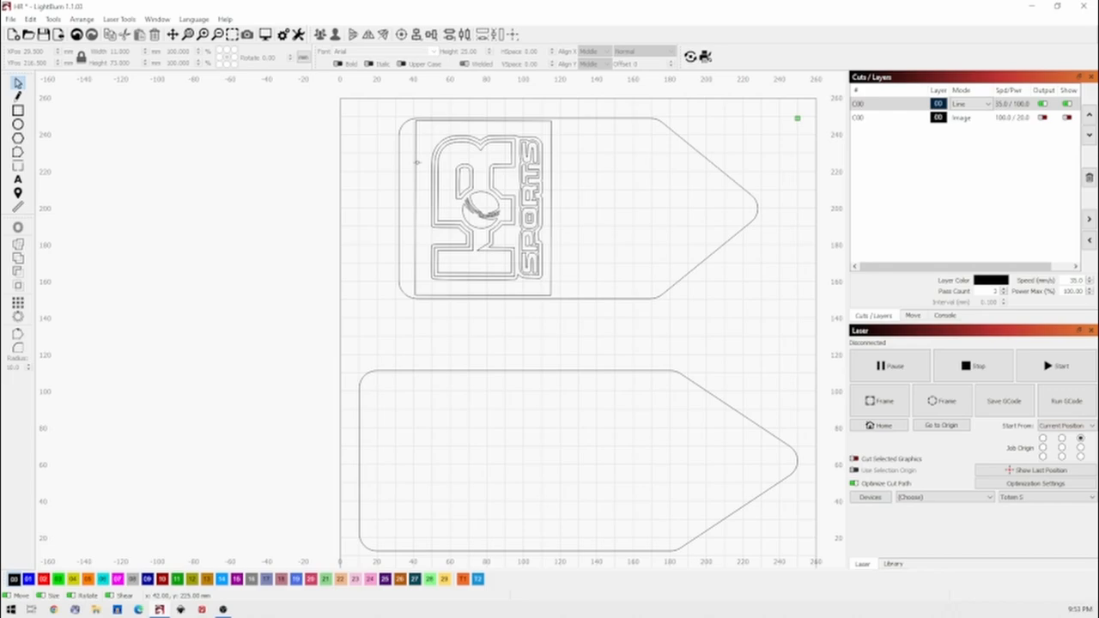
# Step: Remove the outer trace outlines around SPORTS and HR, then rotate the logo horizontal
pyautogui.click(481, 206)
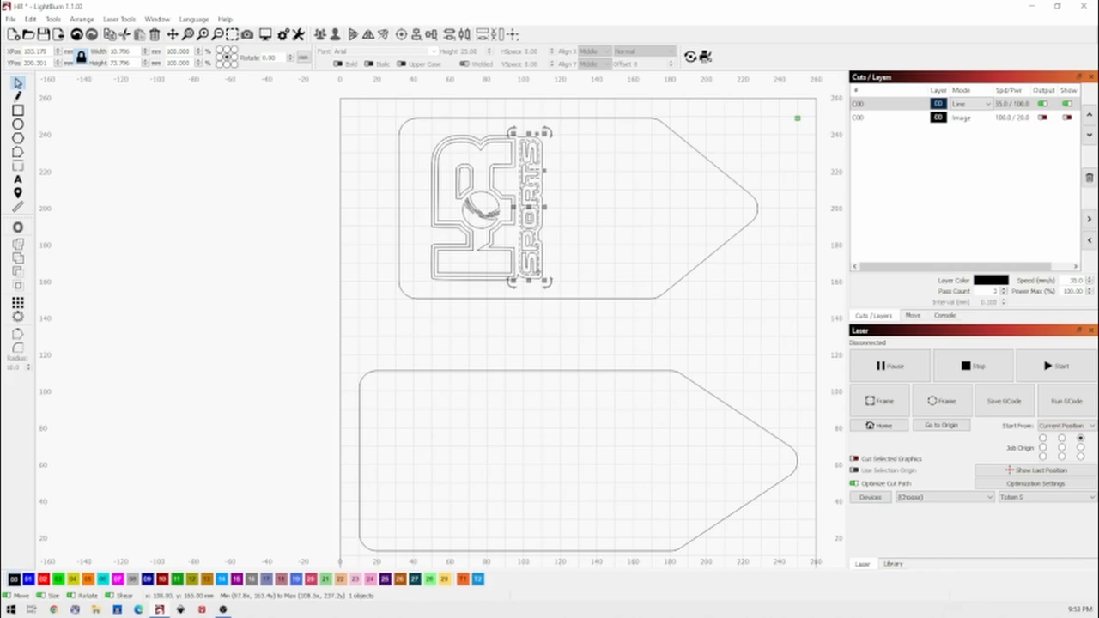
pyautogui.click(592, 322)
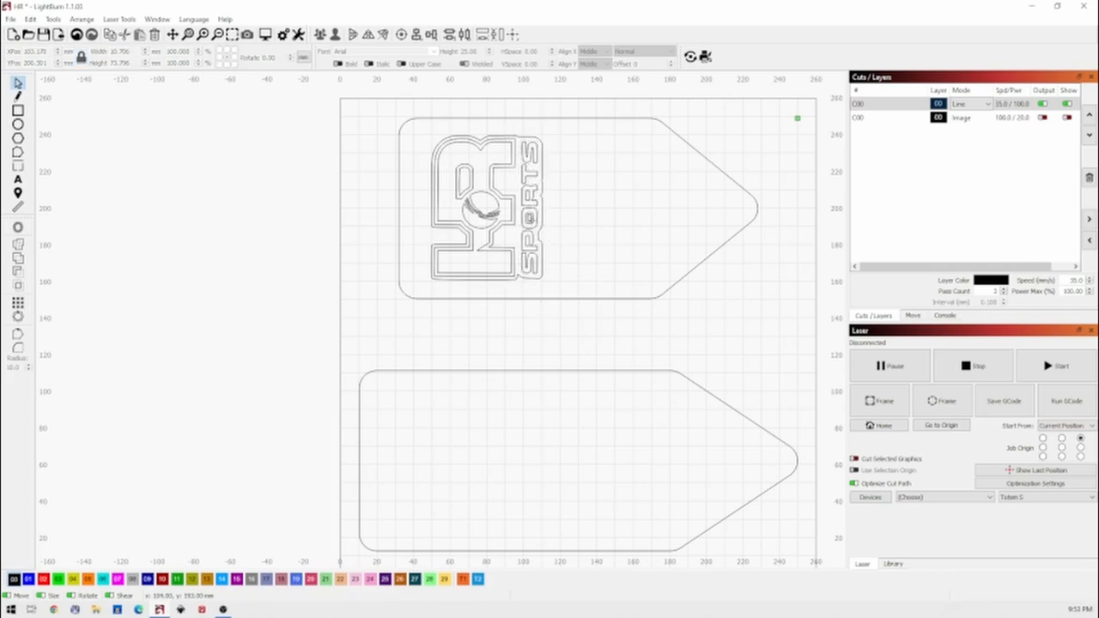
pyautogui.click(528, 217)
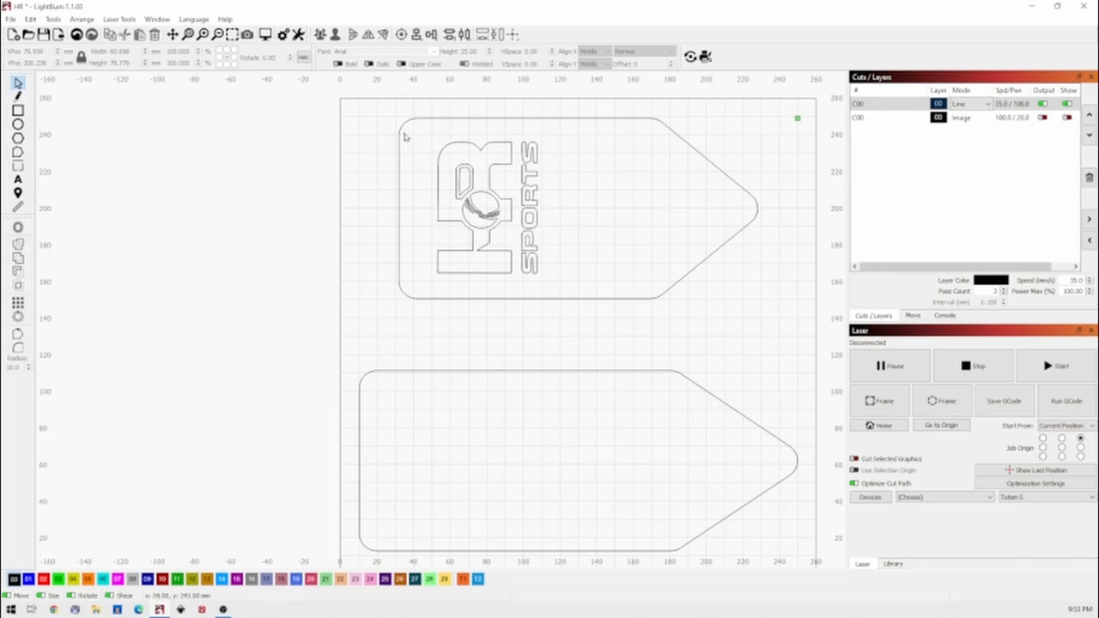
pyautogui.moveTo(405, 136); pyautogui.dragTo(560, 291)
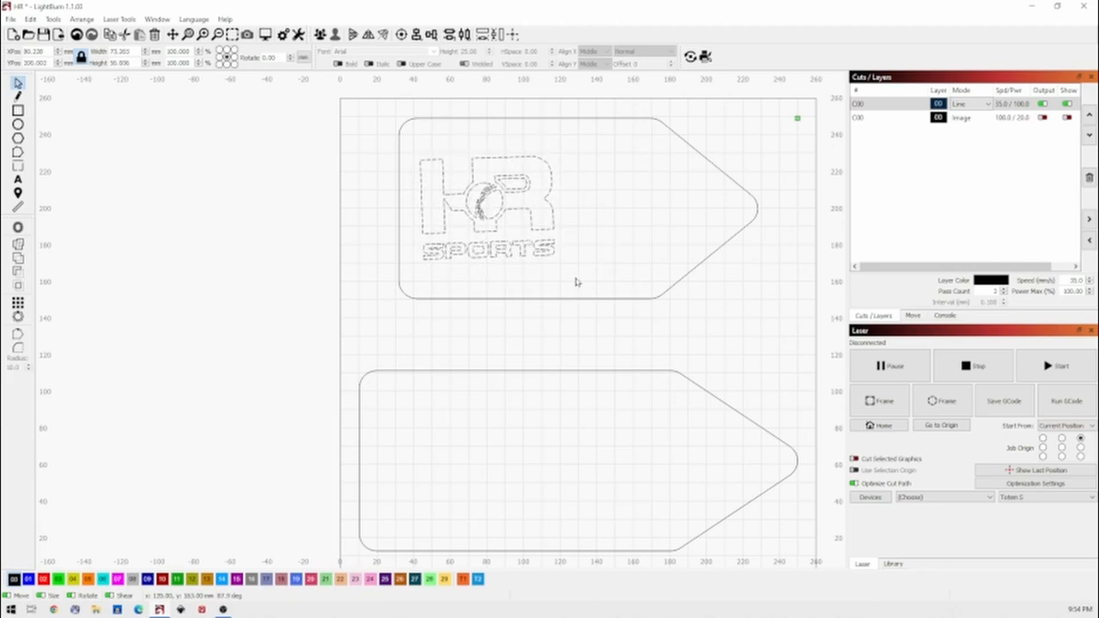
# Step: Enlarge the traced HR Sports logo to fill the upper arrow's left section
pyautogui.click(488, 206)
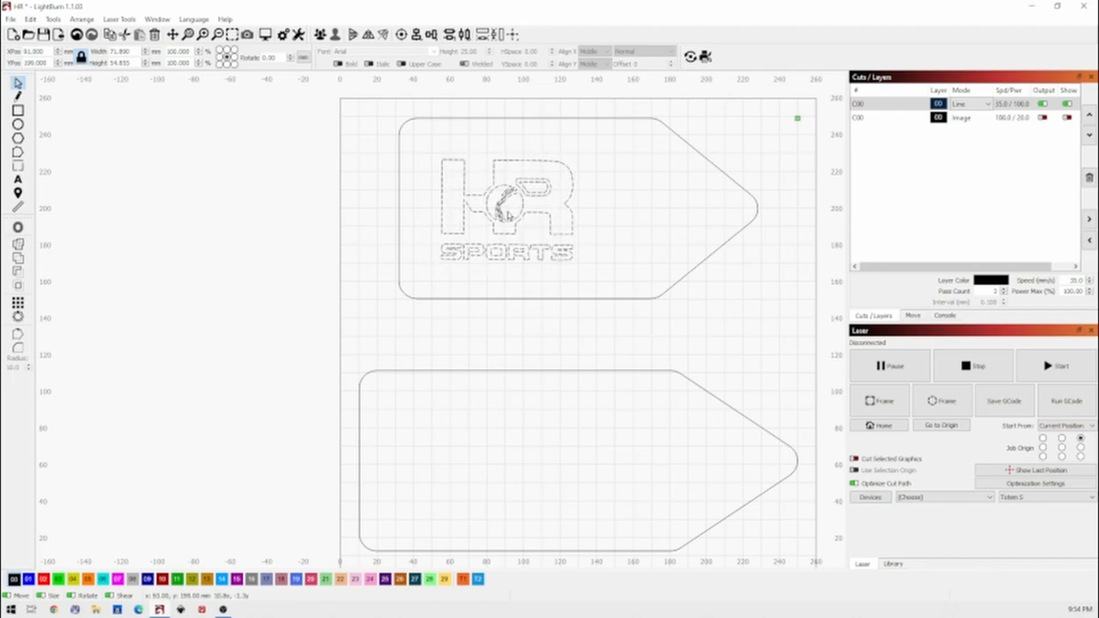
pyautogui.click(507, 210)
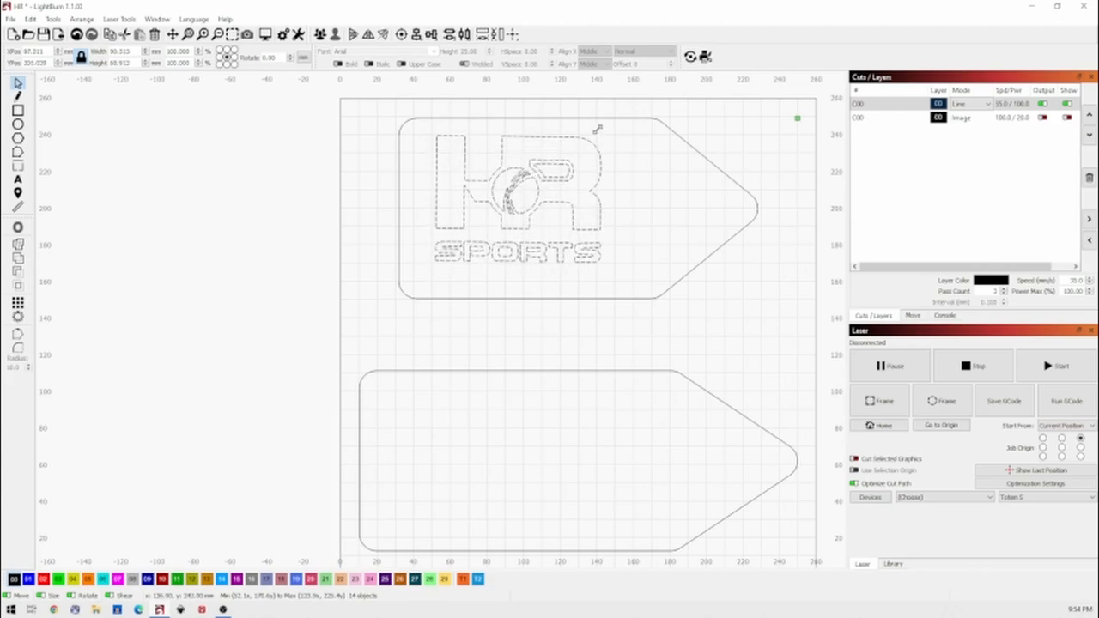
pyautogui.click(515, 202)
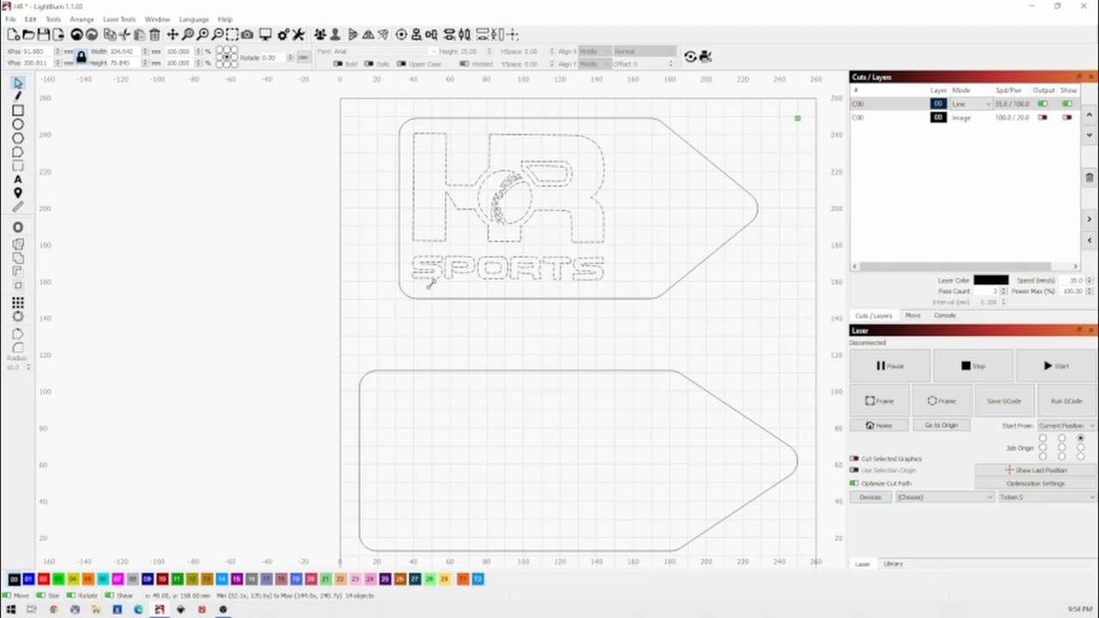
pyautogui.click(506, 206)
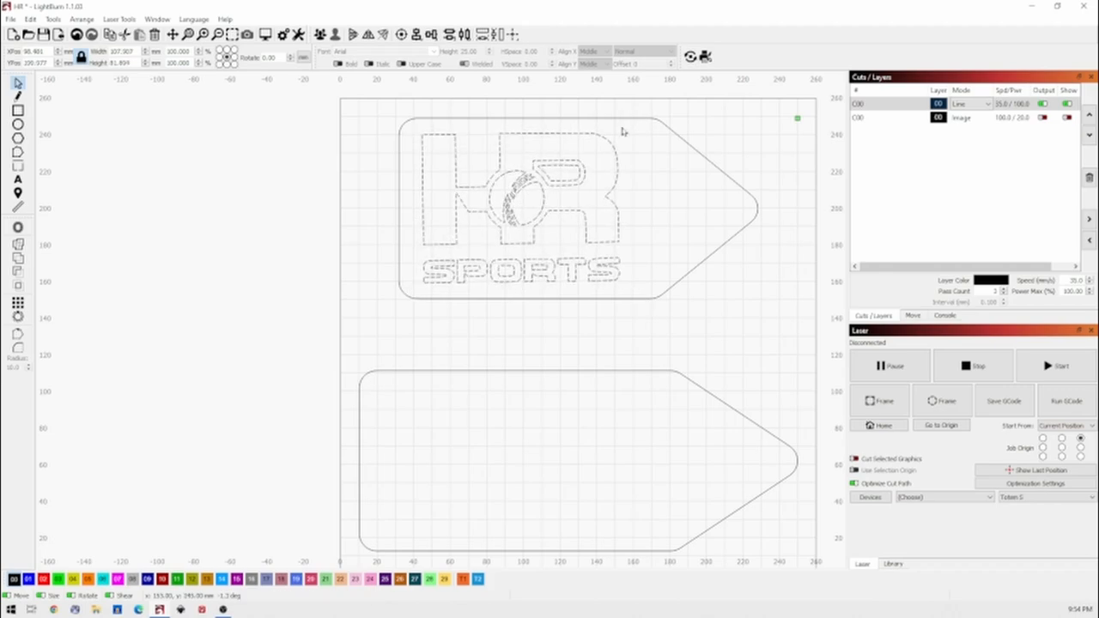
pyautogui.click(519, 206)
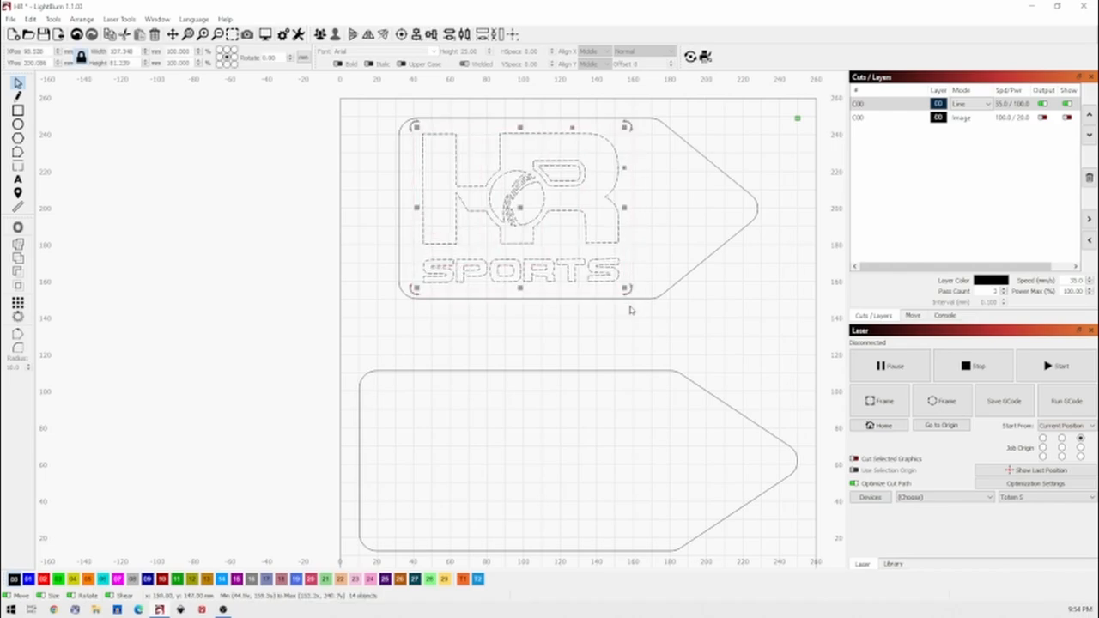
pyautogui.moveTo(403, 421)
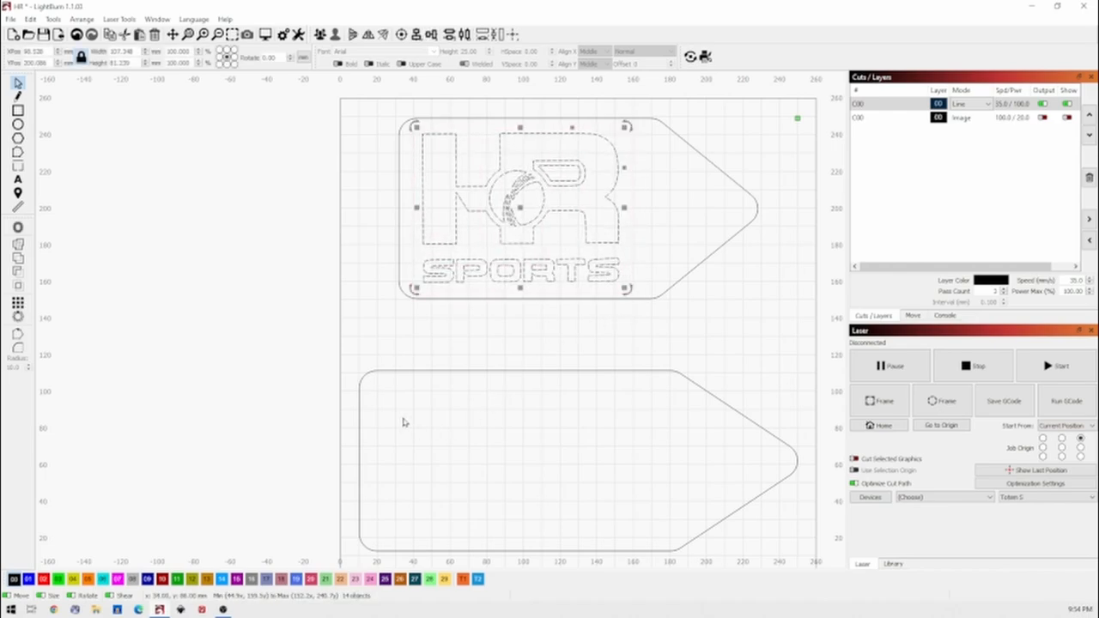
# Step: Drag the HR Sports logo copy down and fit it inside the lower arrow
pyautogui.moveTo(515, 202); pyautogui.dragTo(412, 403)
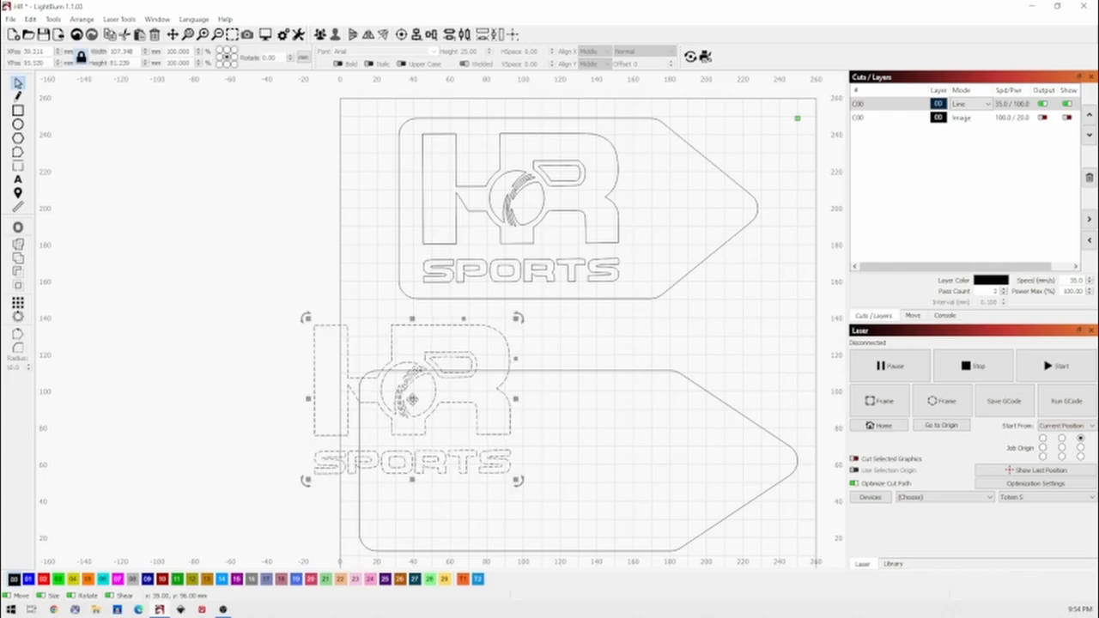
pyautogui.moveTo(412, 395); pyautogui.dragTo(494, 459)
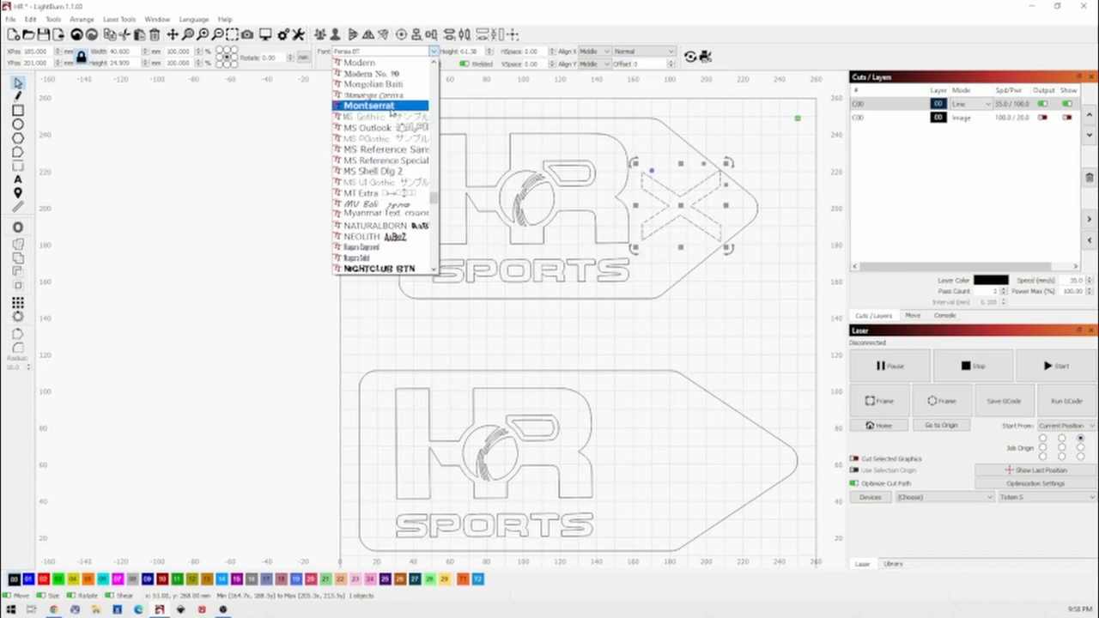
# Step: Set the X letter in the upper arrow's tip to the Montserrat font
pyautogui.click(369, 105)
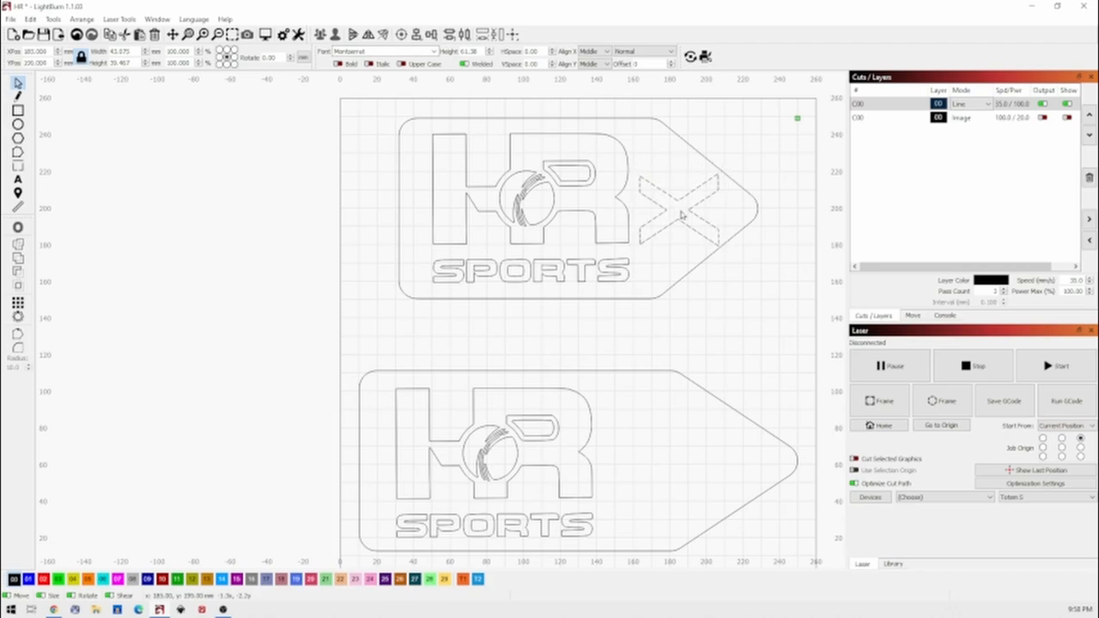
pyautogui.click(680, 214)
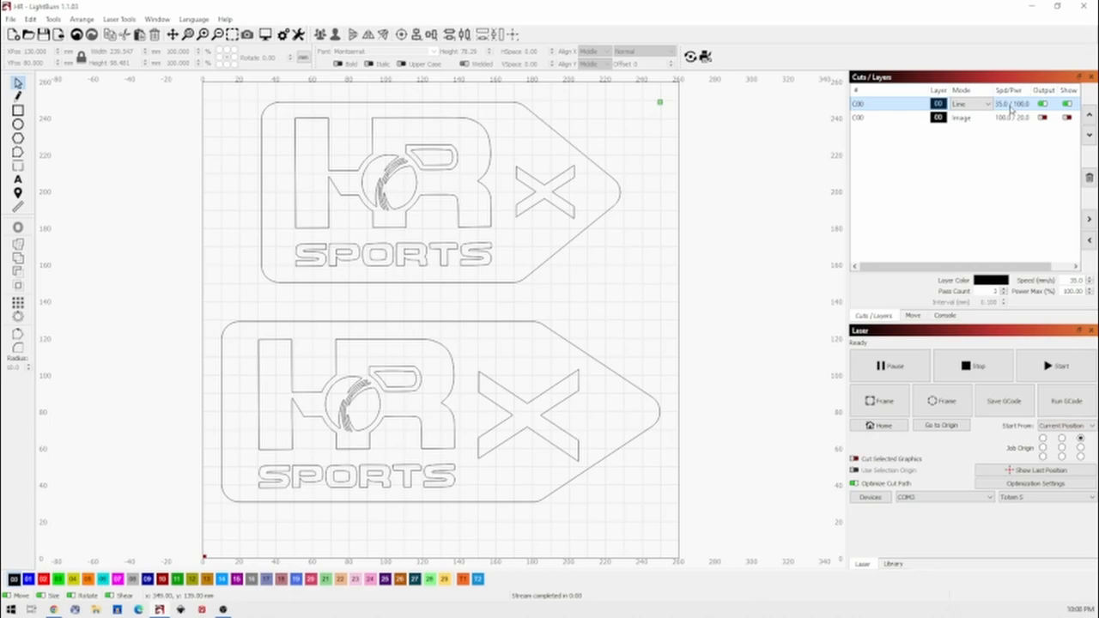
pyautogui.doubleClick(962, 103)
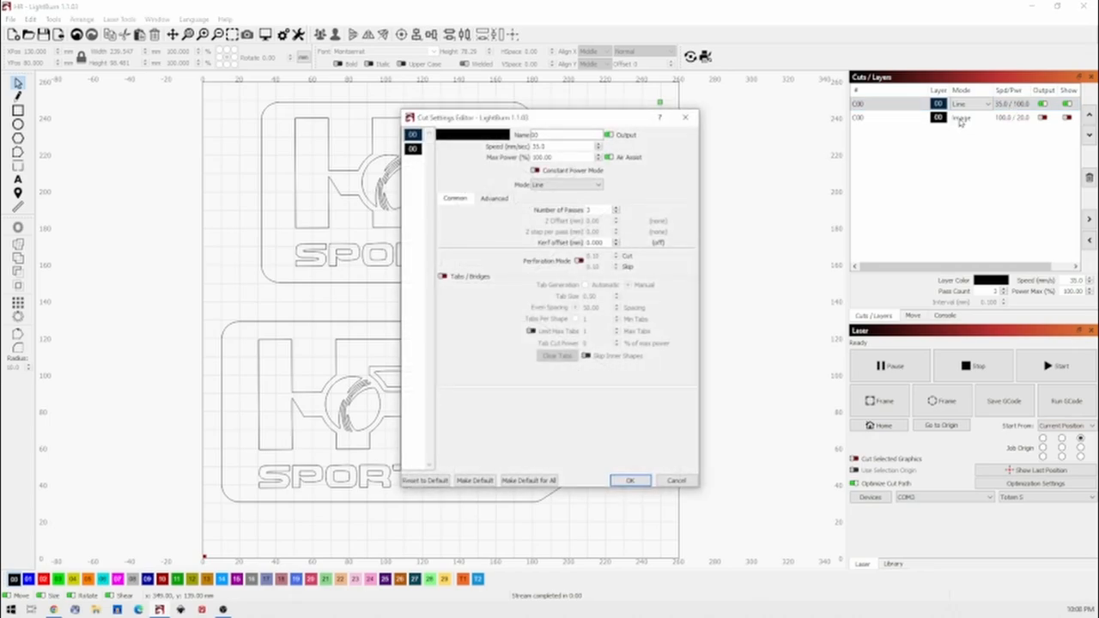
pyautogui.click(630, 479)
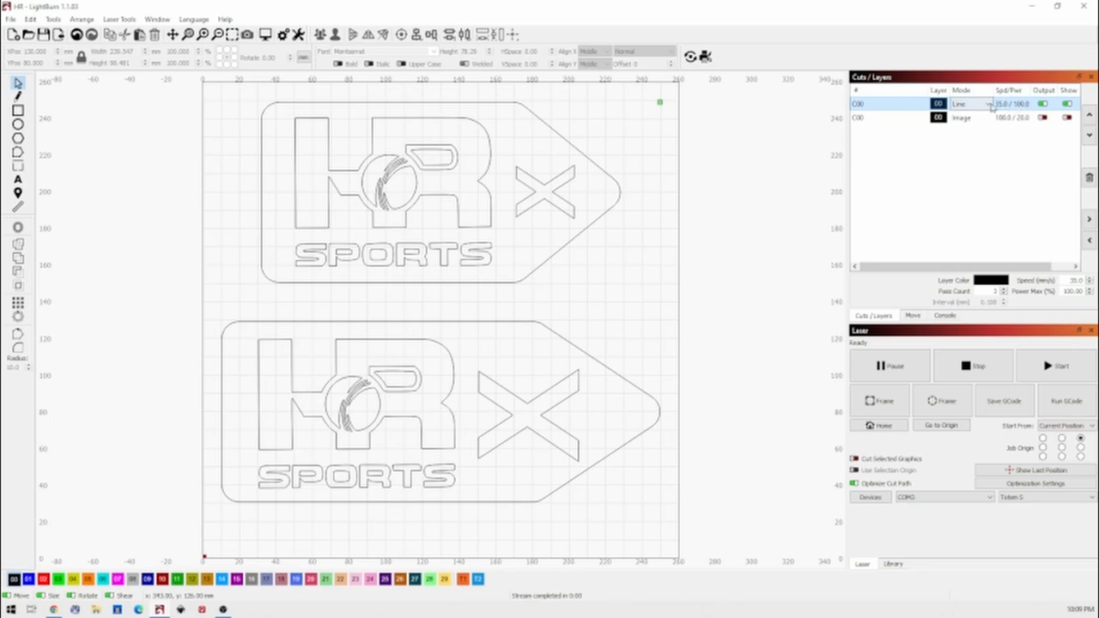
pyautogui.moveTo(996, 290)
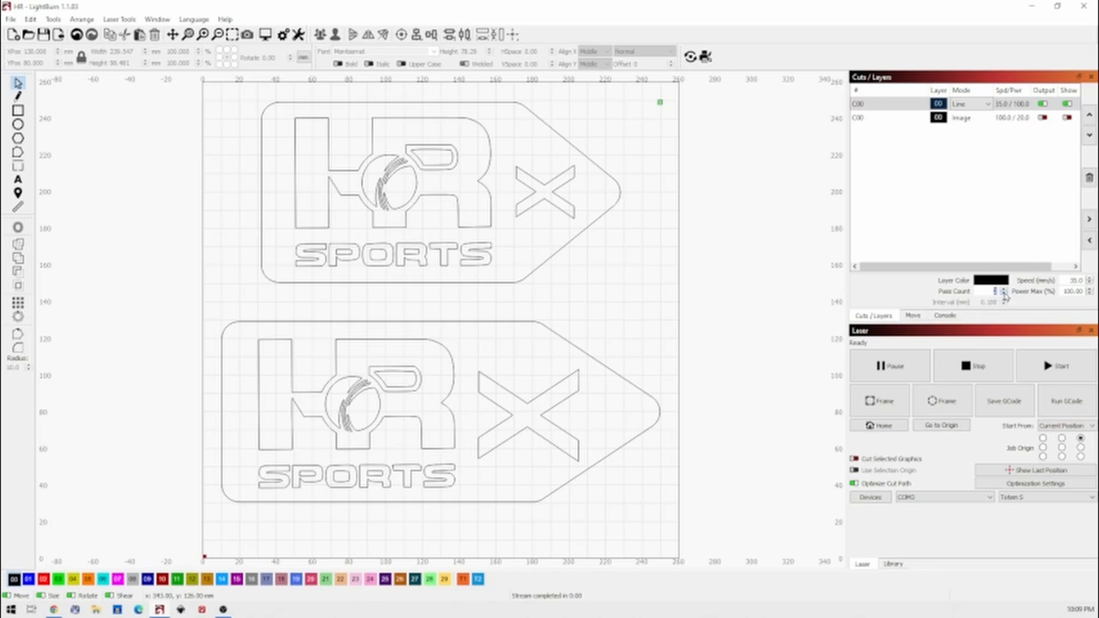
pyautogui.moveTo(1001, 292)
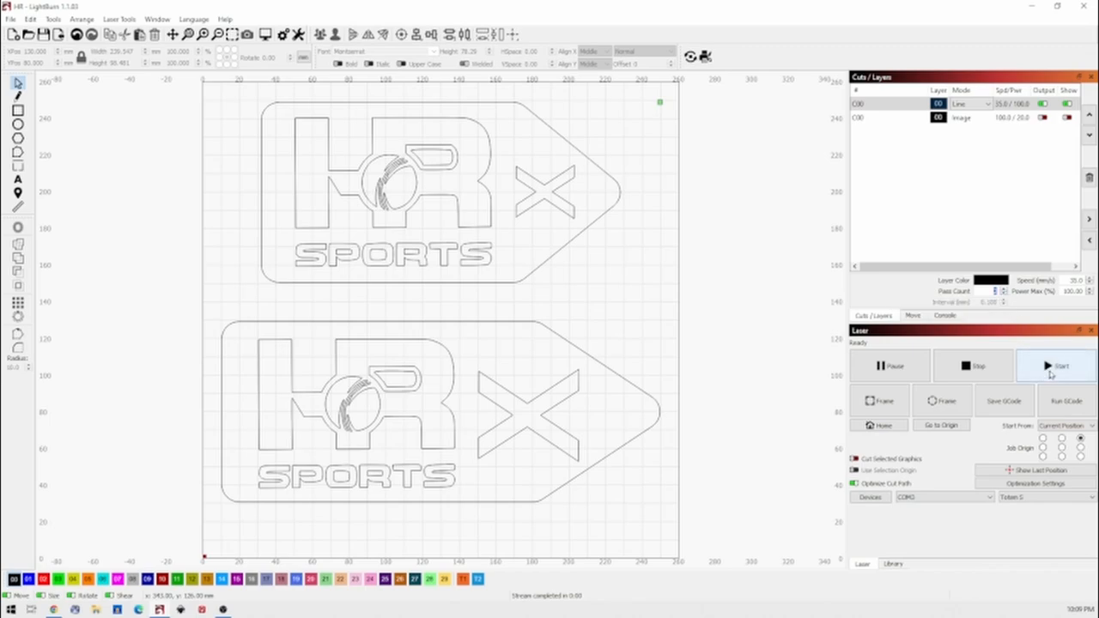
pyautogui.moveTo(1056, 365)
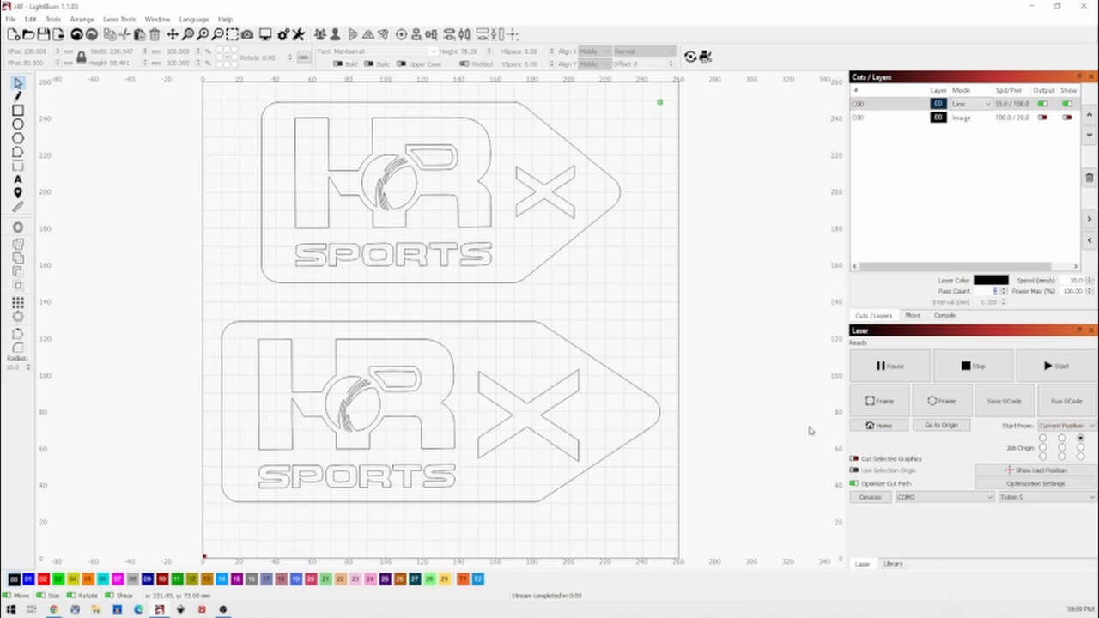
# Step: Start the arrow sticker job on the laser, accepting the out-of-bounds warning
pyautogui.click(1054, 364)
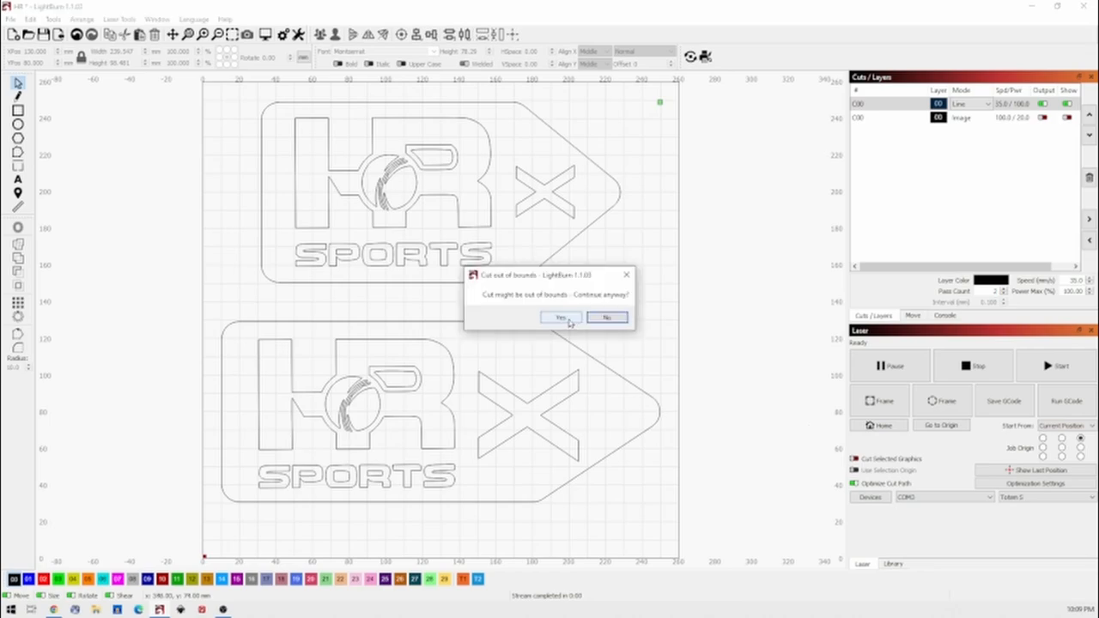
pyautogui.click(559, 316)
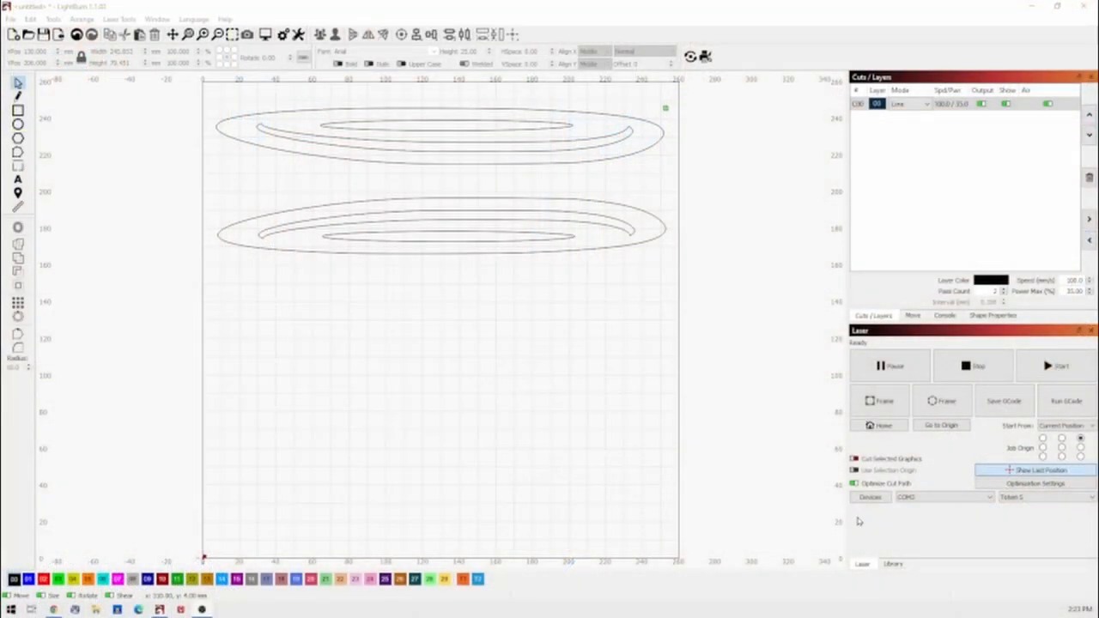
# Step: Start cutting the oval outlines on the laser, accepting the out-of-bounds warning
pyautogui.click(1057, 365)
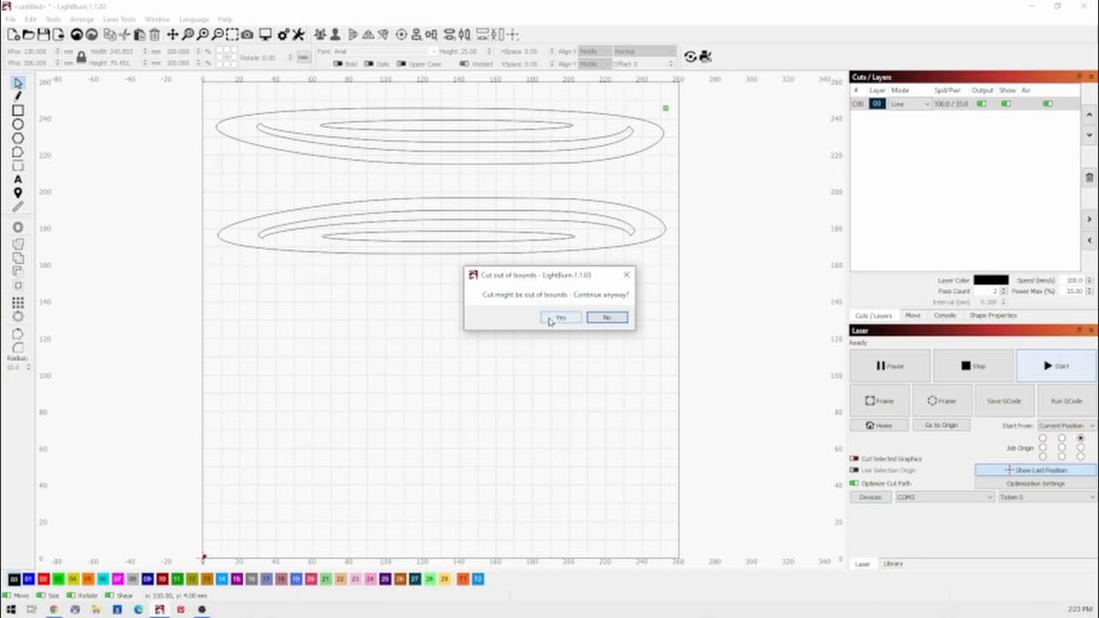
pyautogui.click(560, 316)
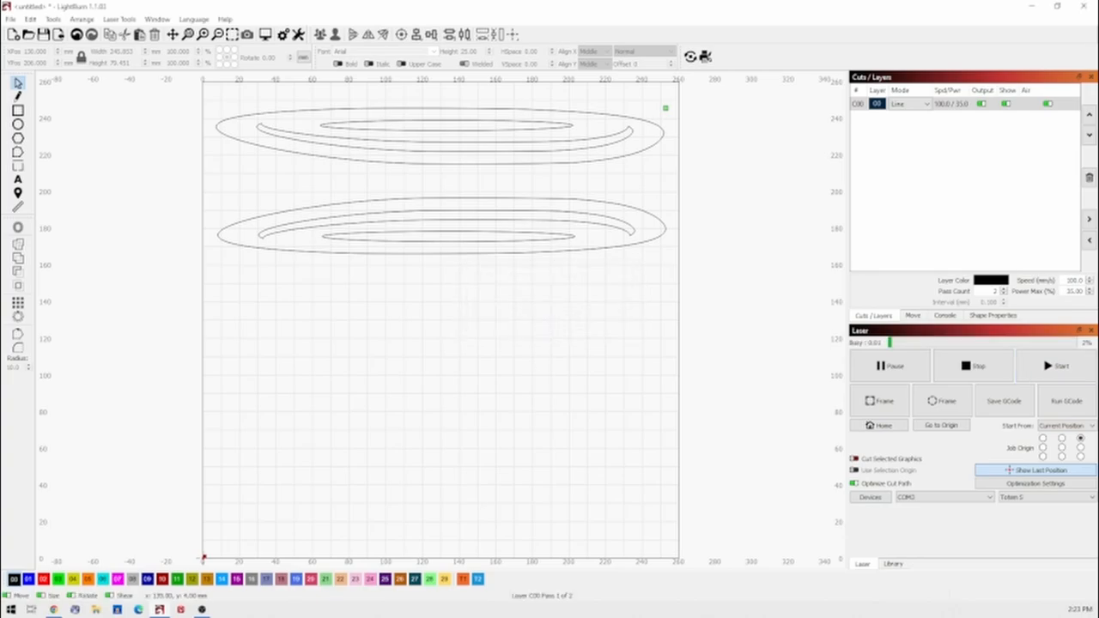